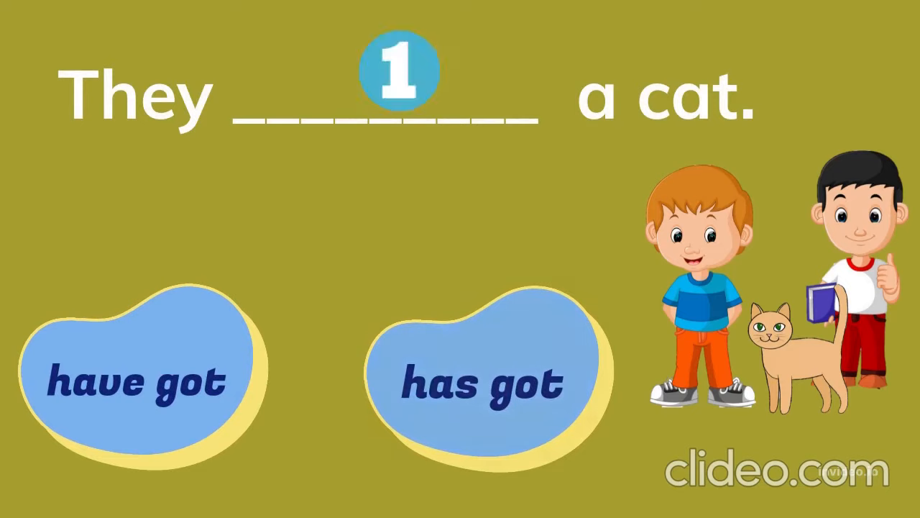
click(135, 379)
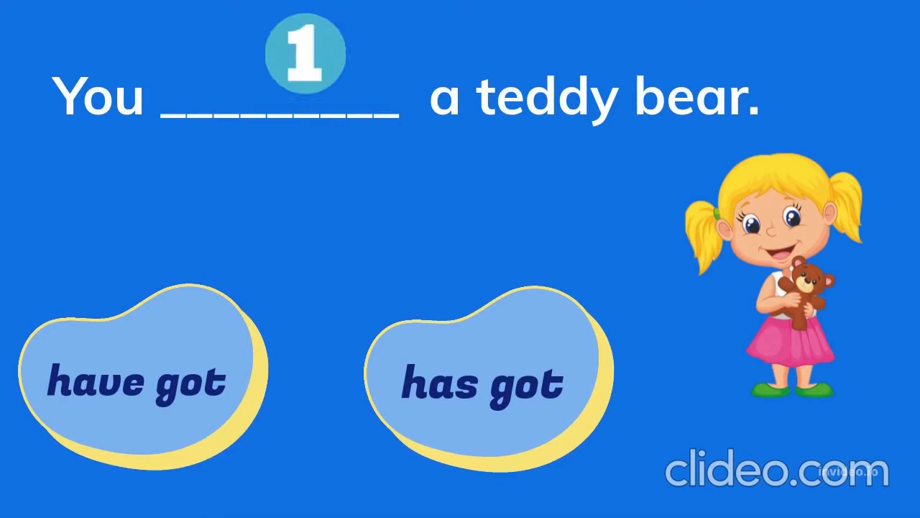
click(136, 379)
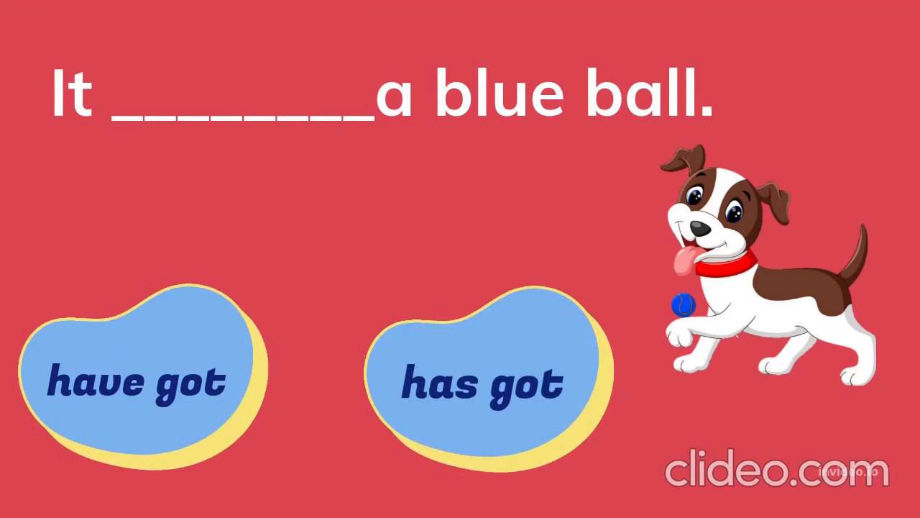
click(480, 381)
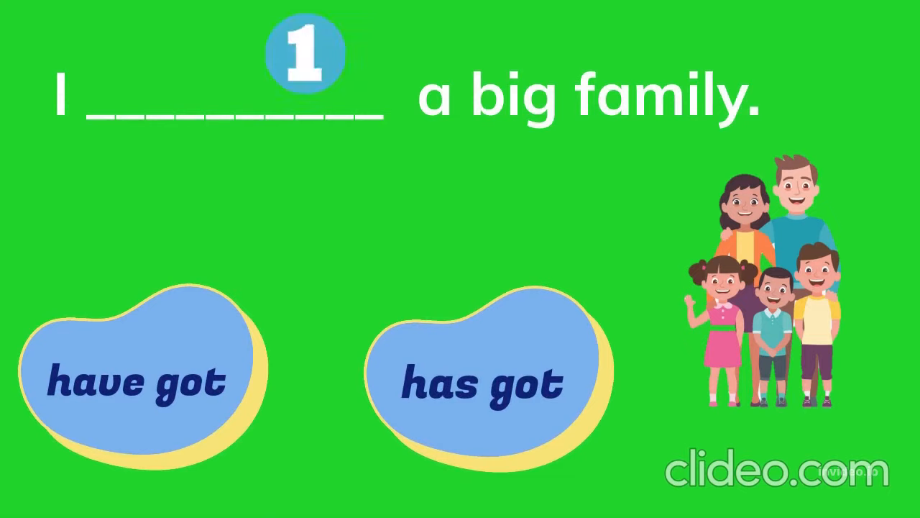
click(135, 380)
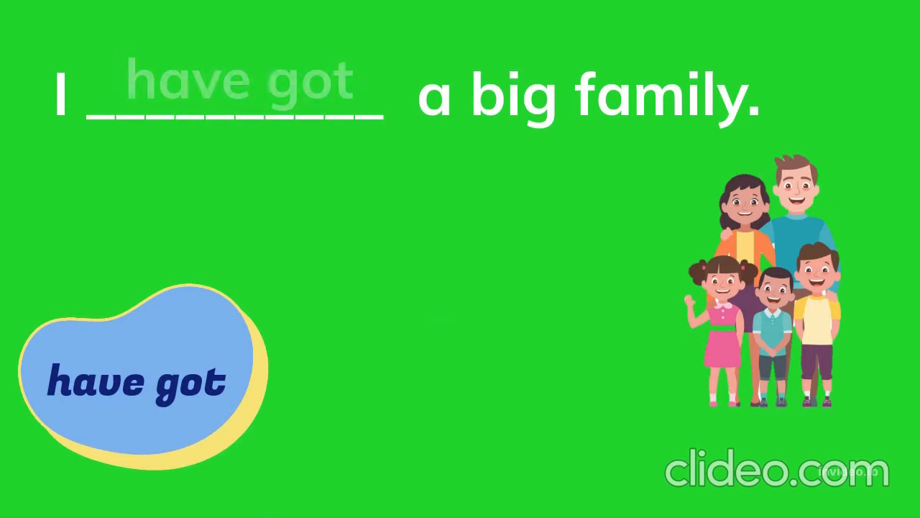